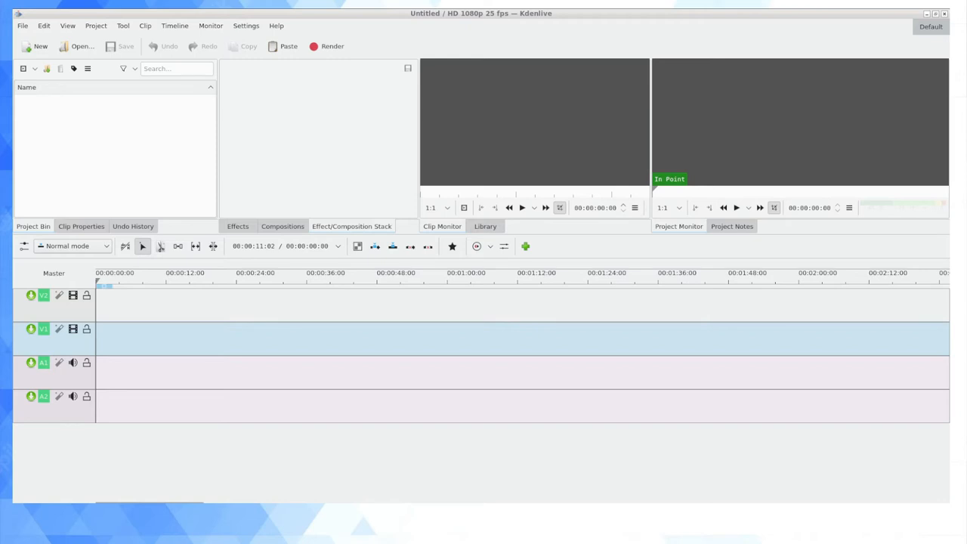
{"action": "mouse_move", "coordinate": [70, 127]}
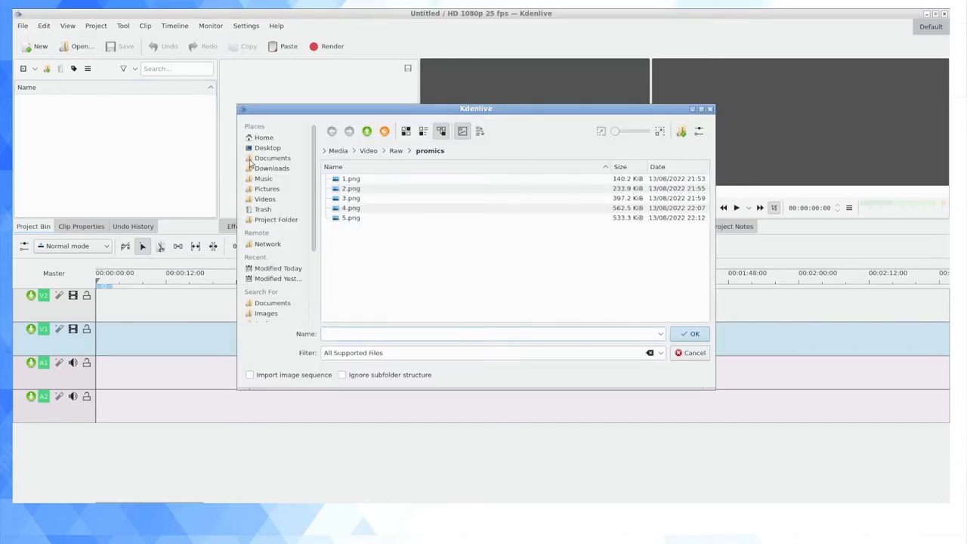
- Add MVI_2069.MP4 from Raw/ethiopian to the project bin
{"action": "left_click", "coordinate": [396, 151]}
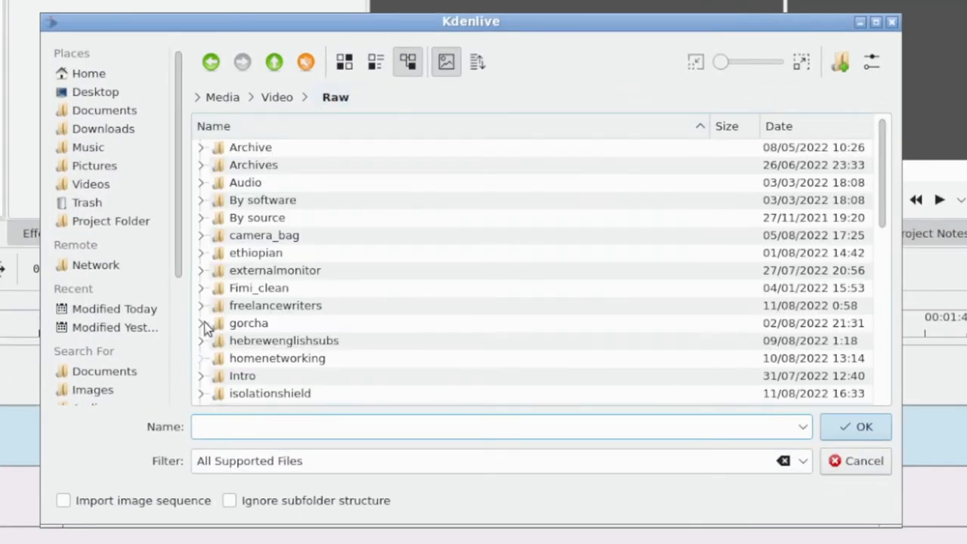
{"action": "left_click", "coordinate": [201, 252]}
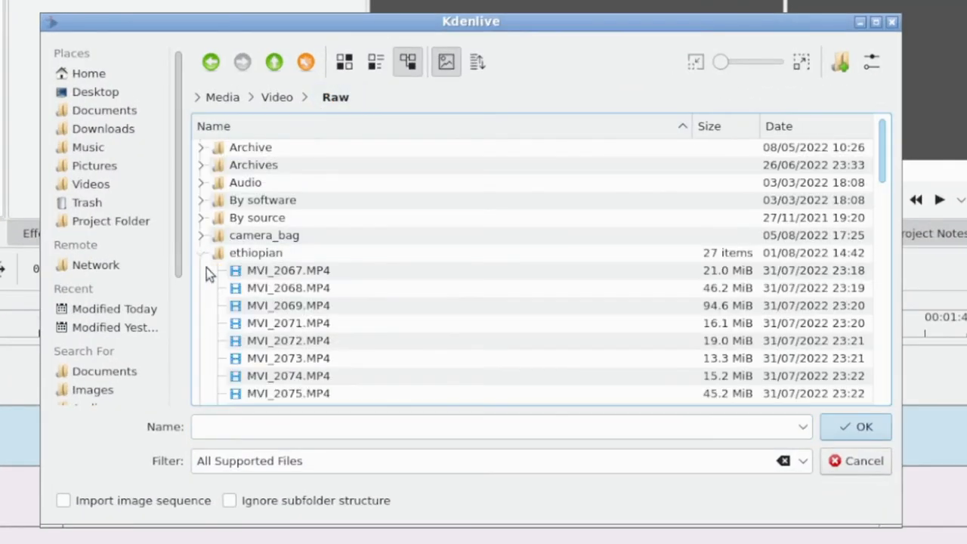
{"action": "left_click", "coordinate": [256, 252]}
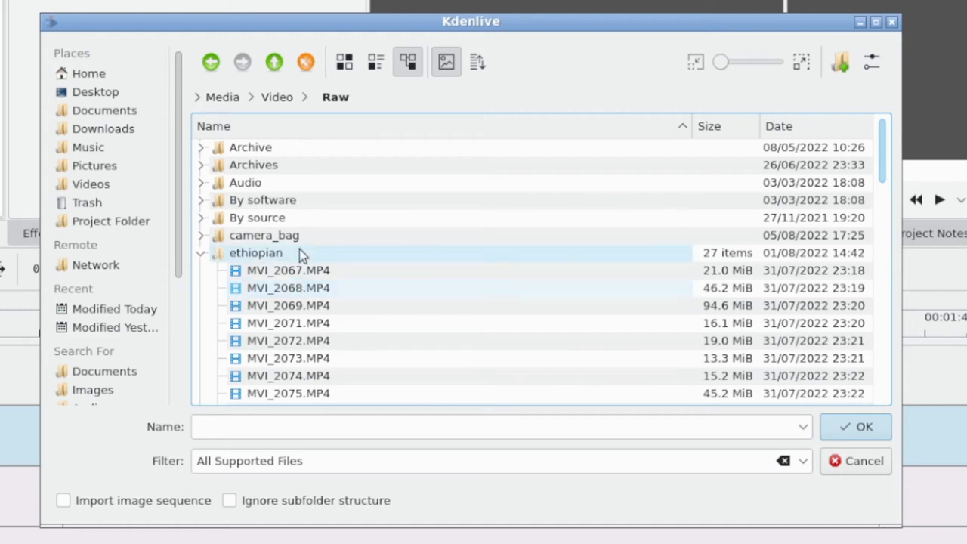
{"action": "left_click", "coordinate": [287, 305]}
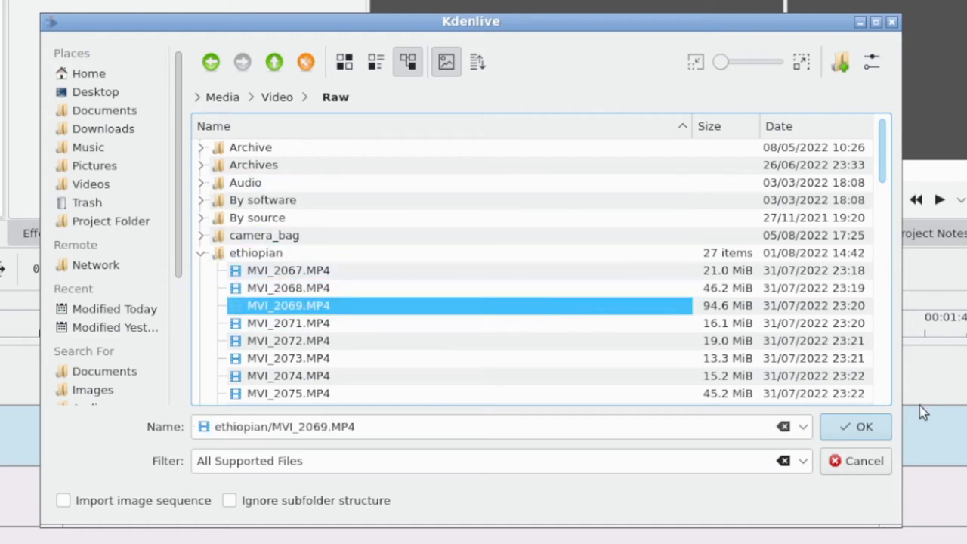
{"action": "left_click", "coordinate": [855, 426]}
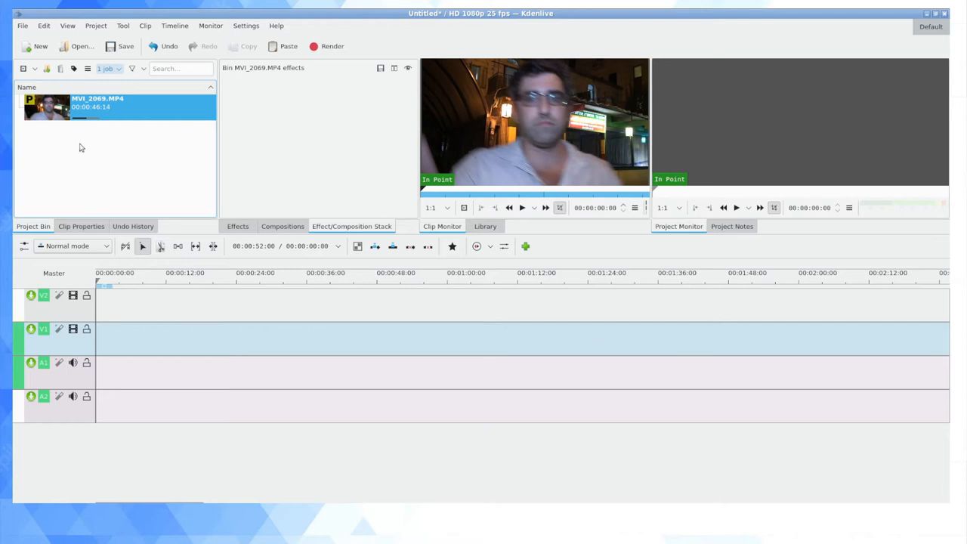
{"action": "mouse_move", "coordinate": [81, 127]}
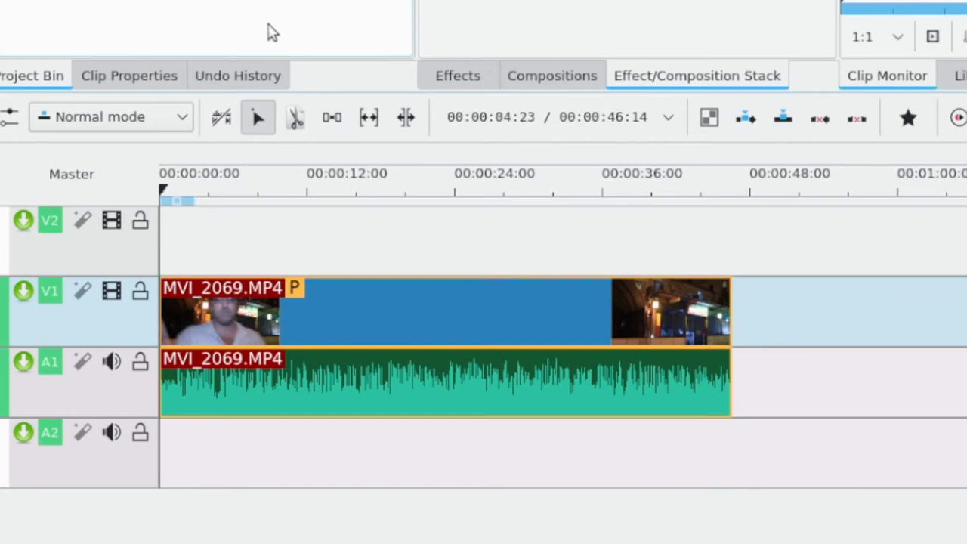
{"action": "mouse_move", "coordinate": [251, 47]}
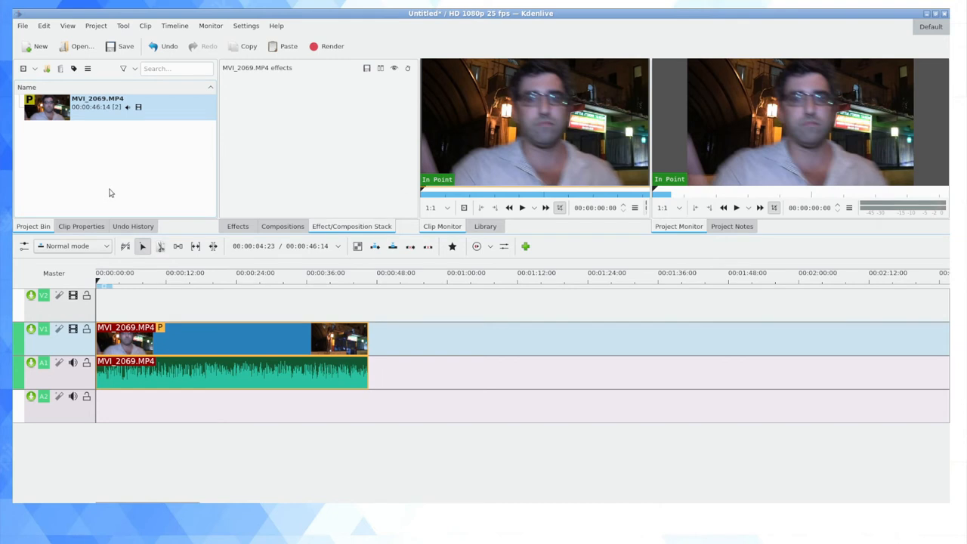
{"action": "mouse_move", "coordinate": [330, 116]}
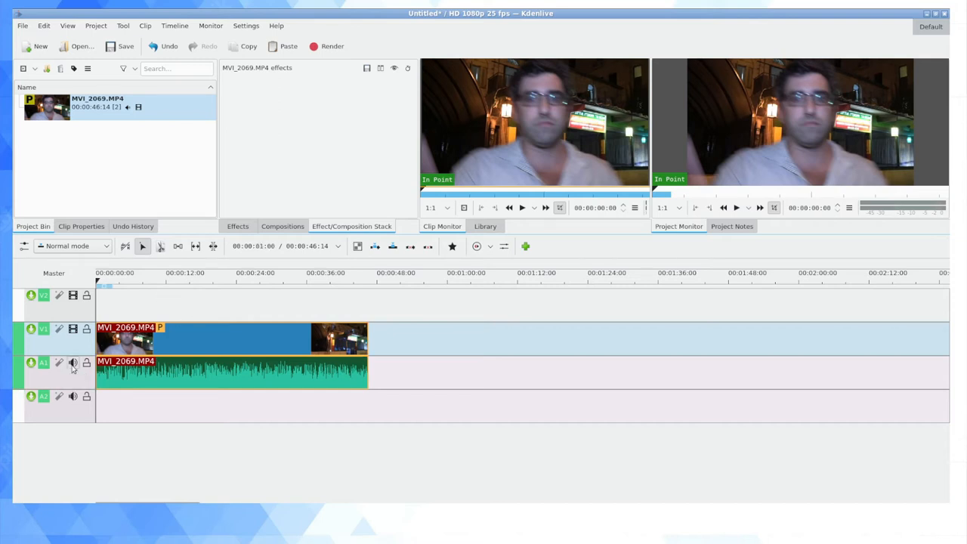
- Enable Separate Channels on track A1, then bring up Configure Kdenlive from Settings
{"action": "right_click", "coordinate": [72, 363]}
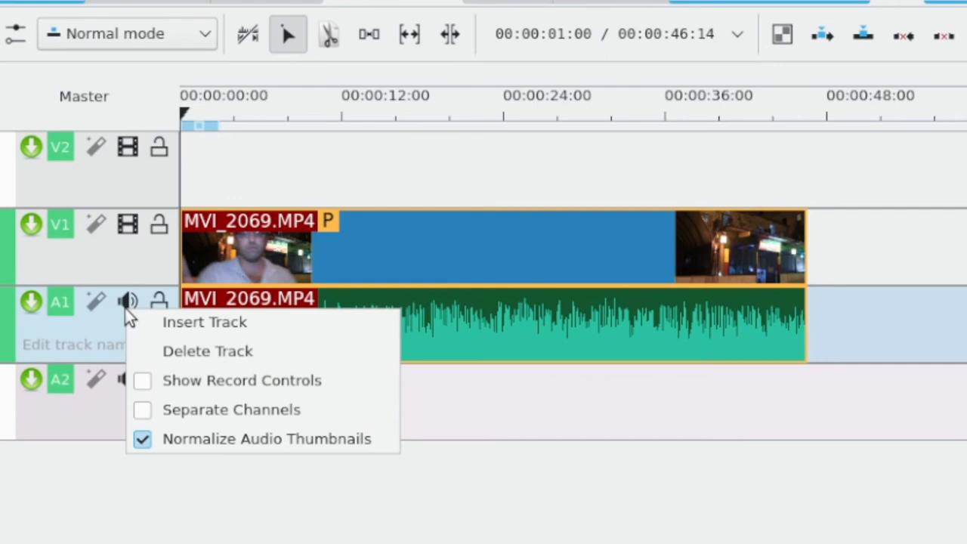
{"action": "mouse_move", "coordinate": [219, 409]}
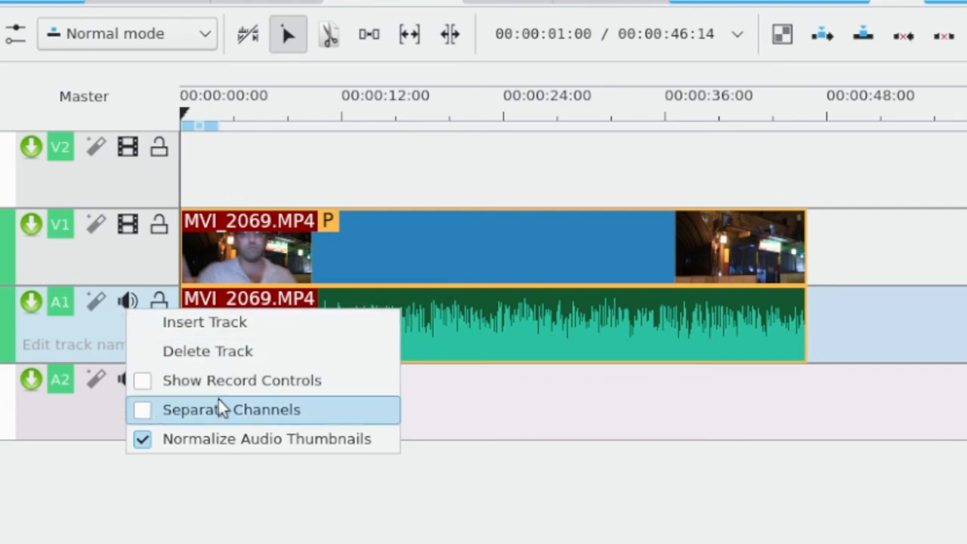
{"action": "mouse_move", "coordinate": [229, 413]}
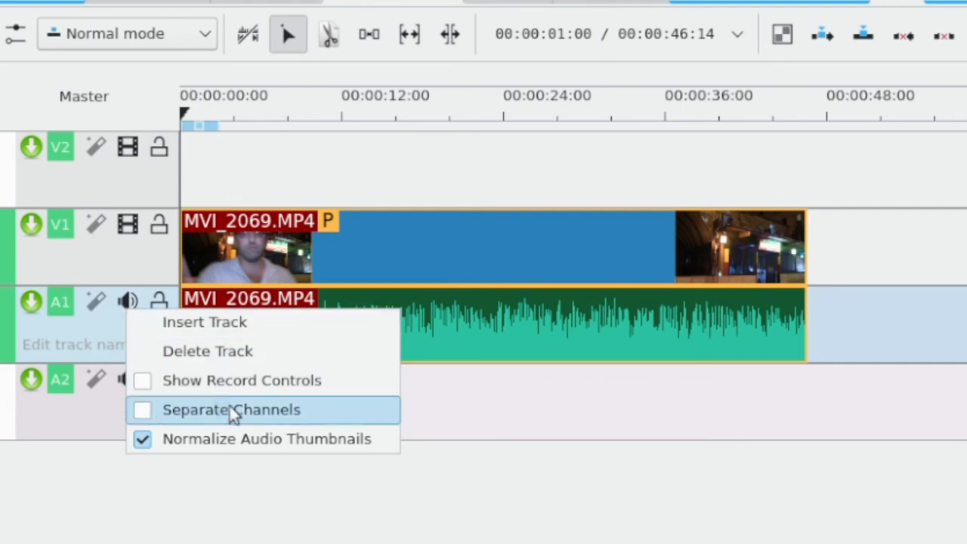
{"action": "mouse_move", "coordinate": [220, 417]}
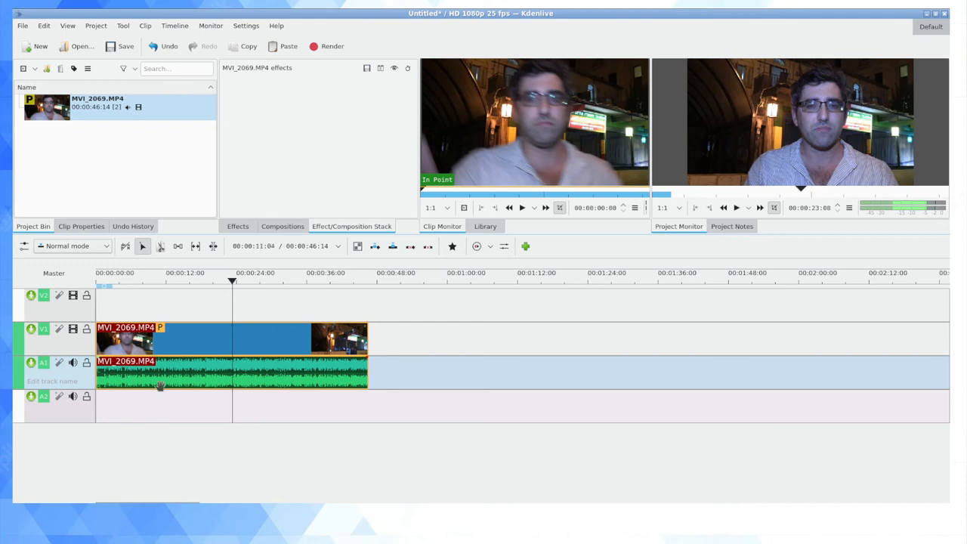
{"action": "mouse_move", "coordinate": [244, 25]}
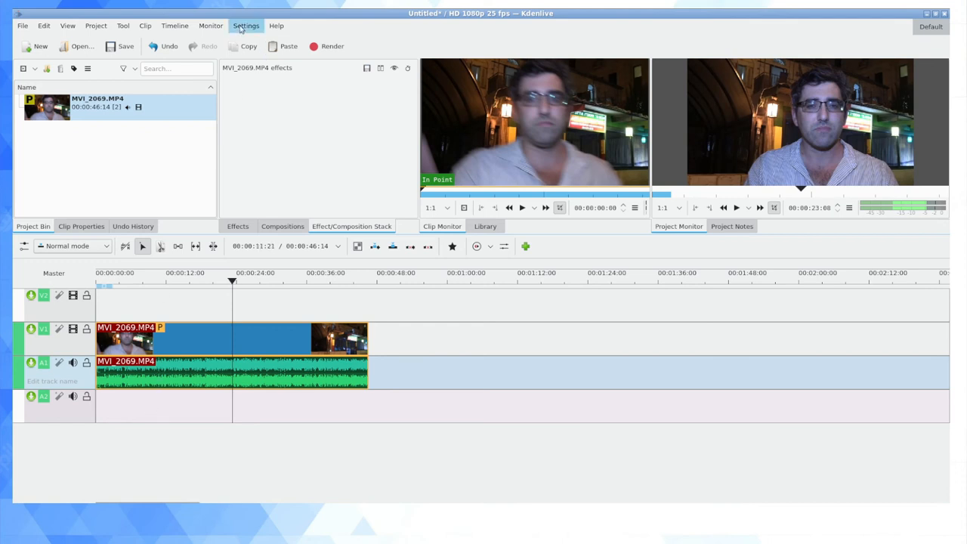
{"action": "left_click", "coordinate": [244, 24]}
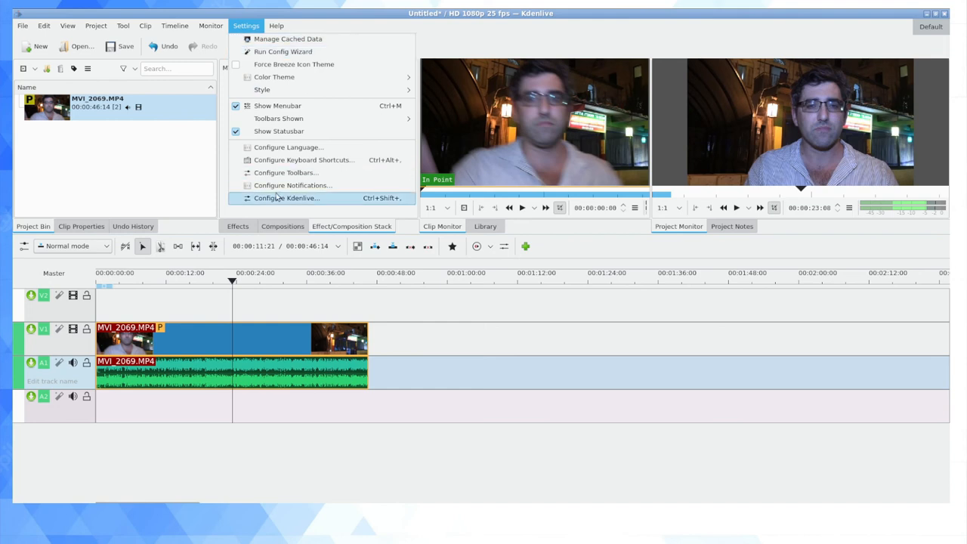
{"action": "left_click", "coordinate": [286, 196]}
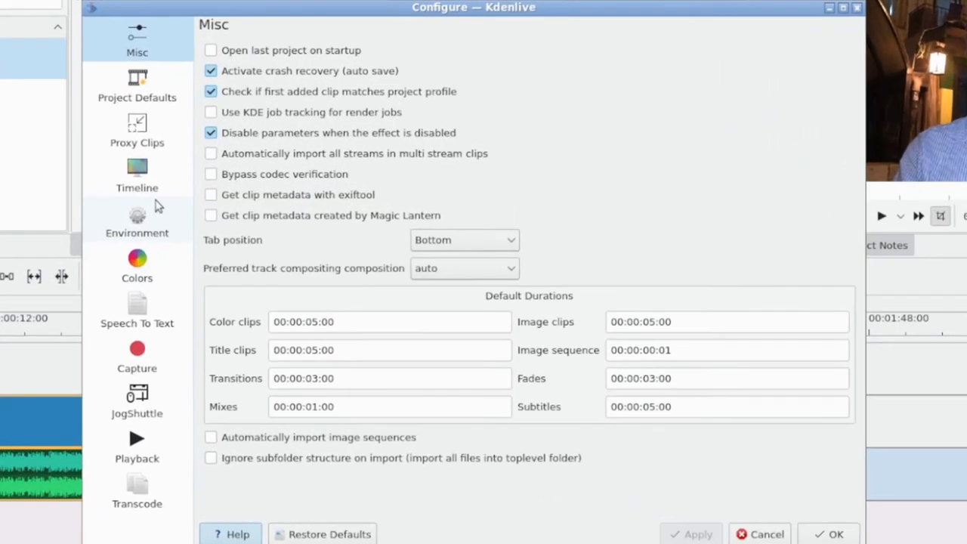
- Show the Timeline page with video, audio and separate-channel thumbnails enabled
{"action": "left_click", "coordinate": [136, 174]}
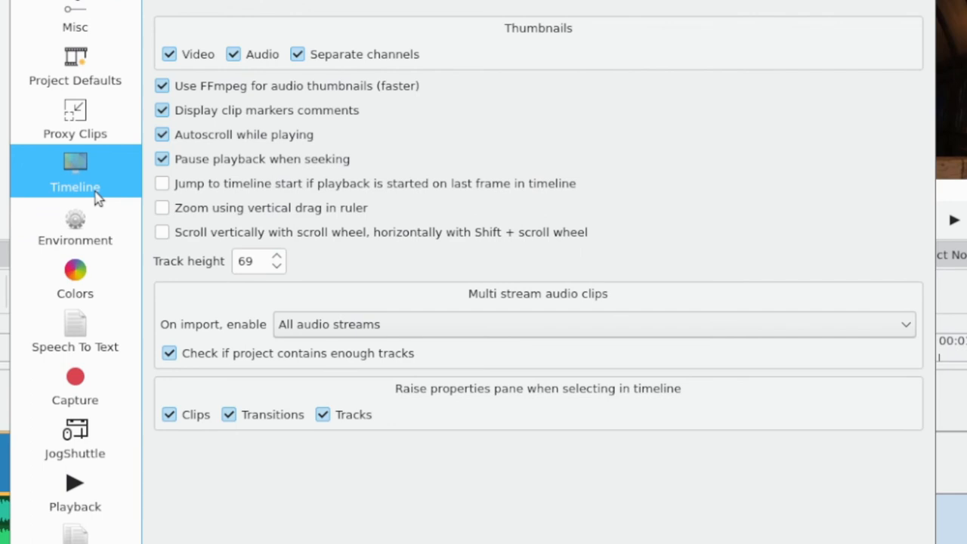
{"action": "mouse_move", "coordinate": [369, 62]}
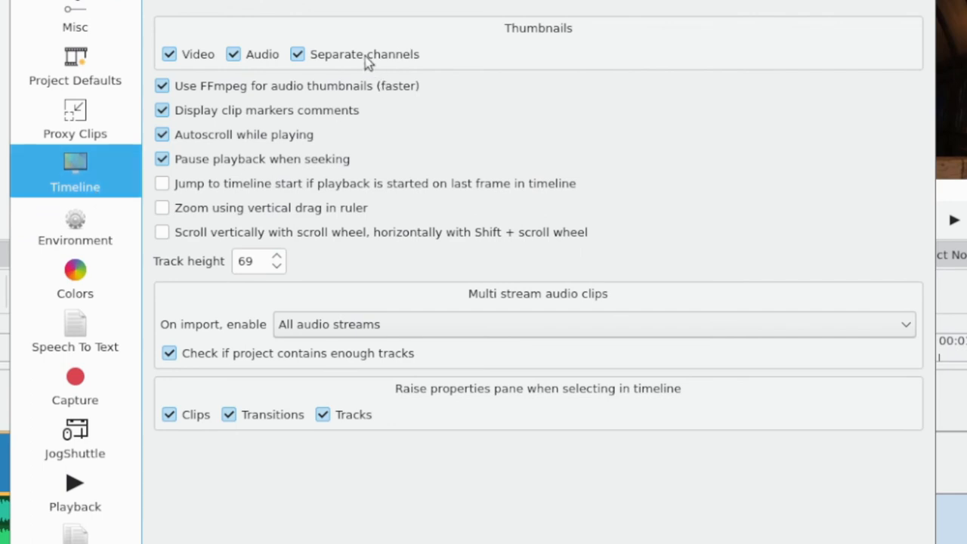
{"action": "mouse_move", "coordinate": [361, 63]}
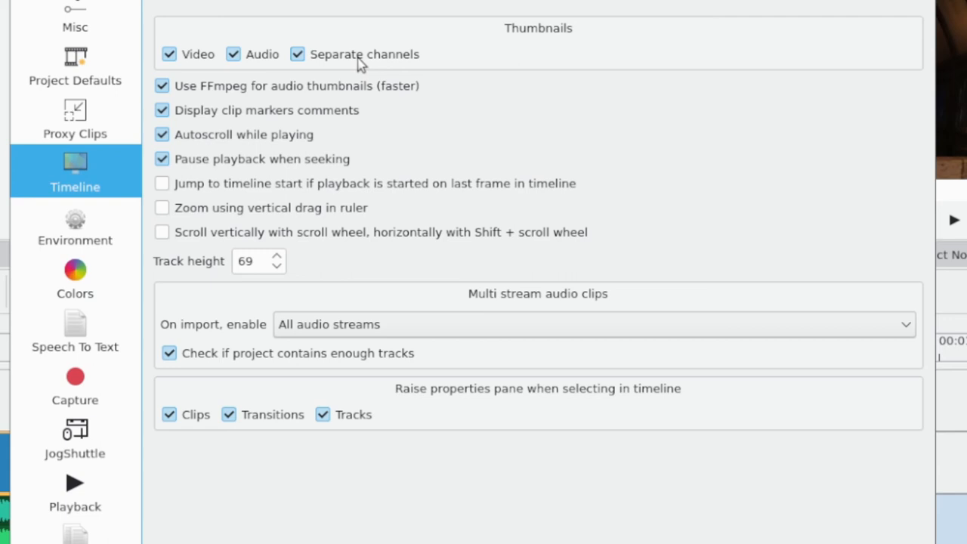
{"action": "mouse_move", "coordinate": [360, 63]}
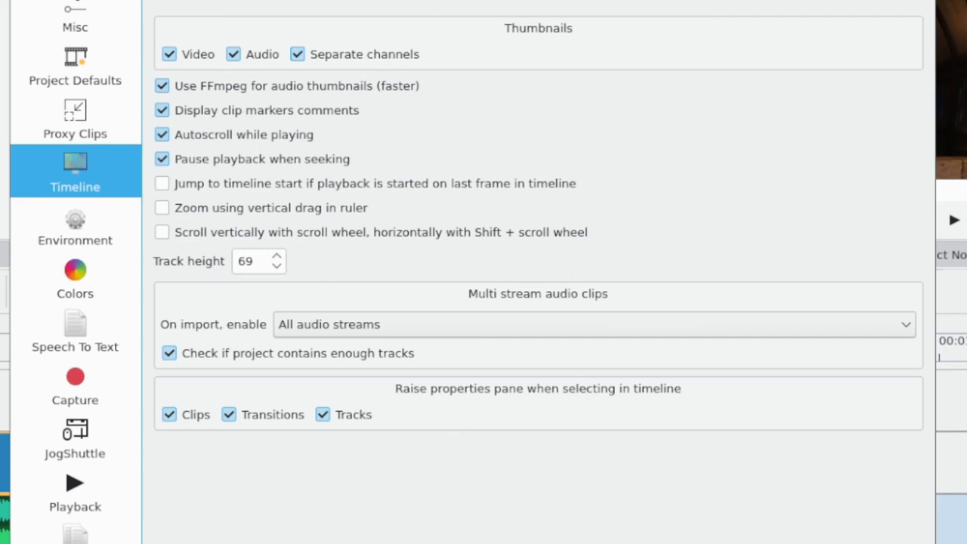